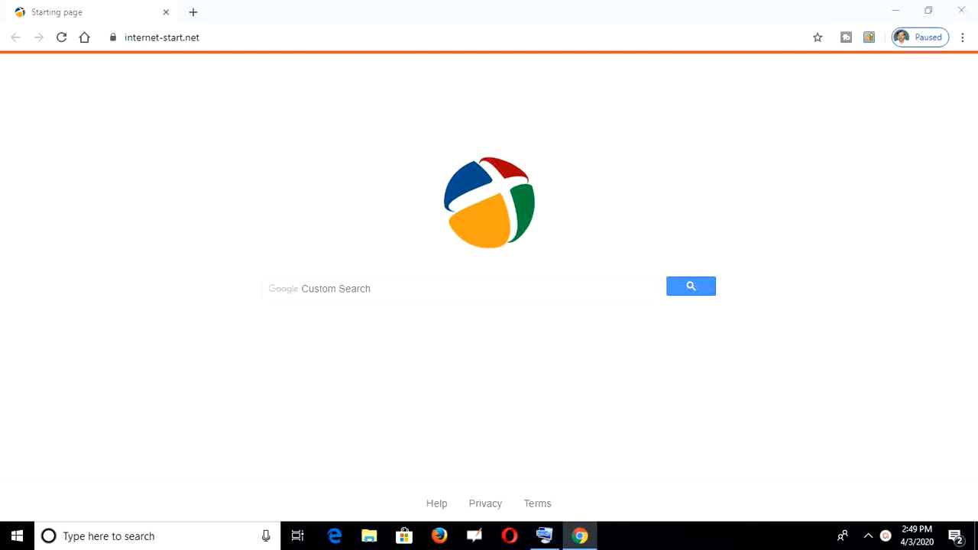
mouse_move(254, 473)
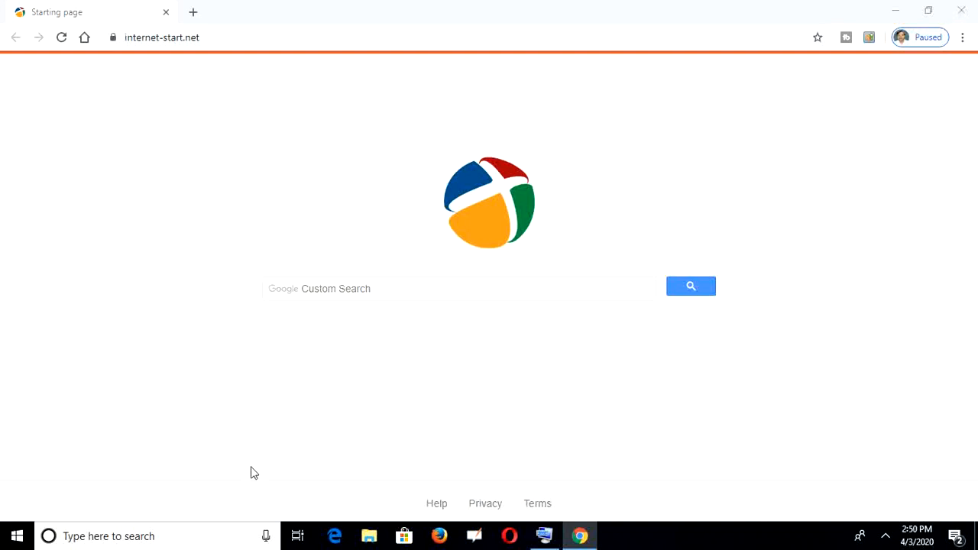
mouse_move(108, 536)
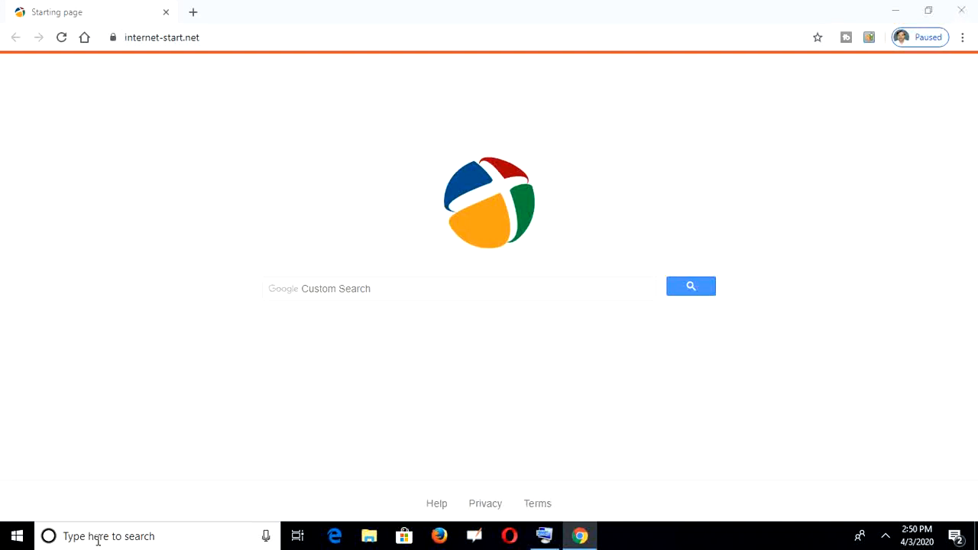
- Search Windows for 'zoom' and launch the Zoom app from the results
text(zoom)
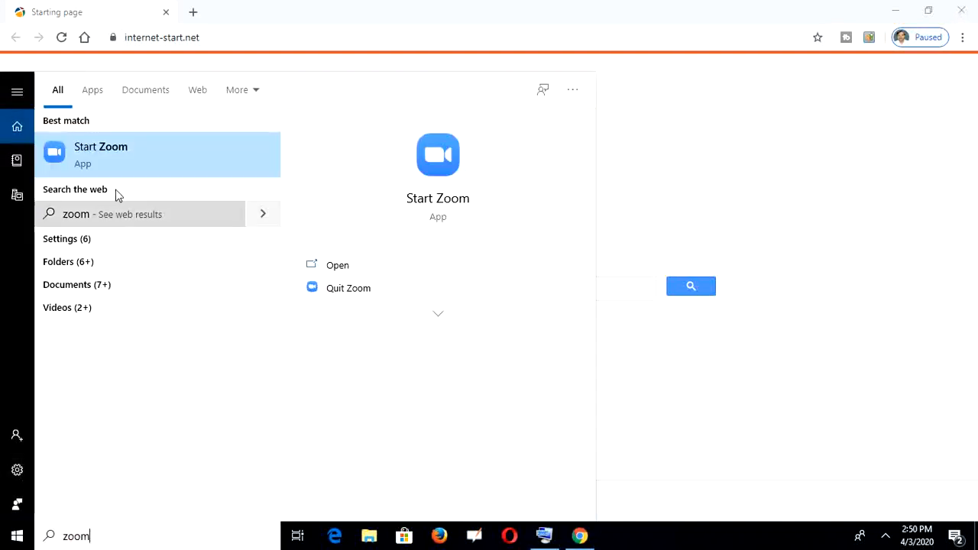
click(100, 154)
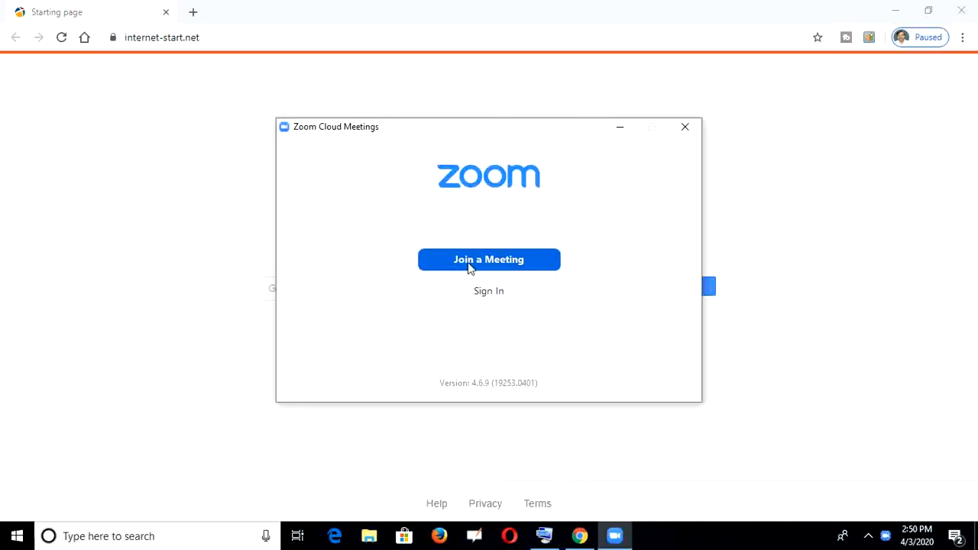
click(489, 259)
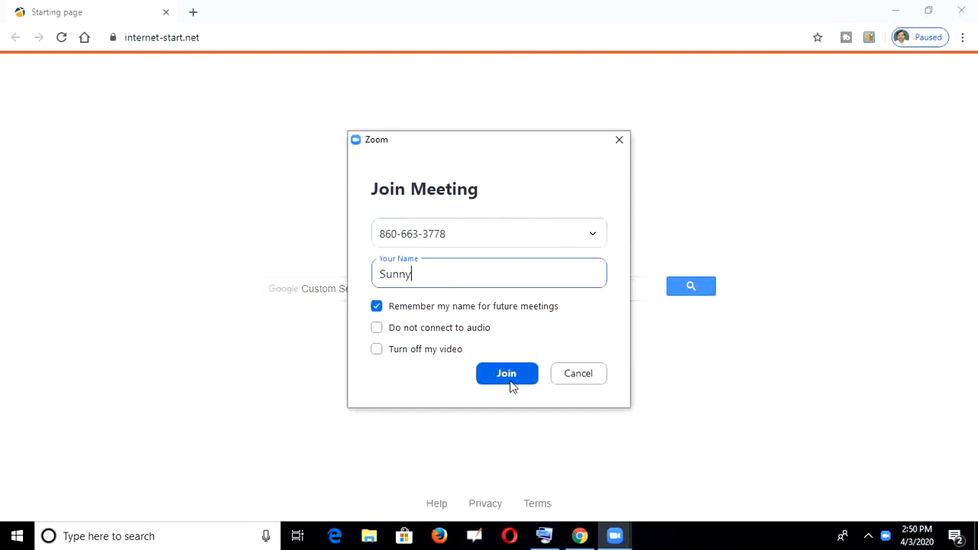
click(507, 374)
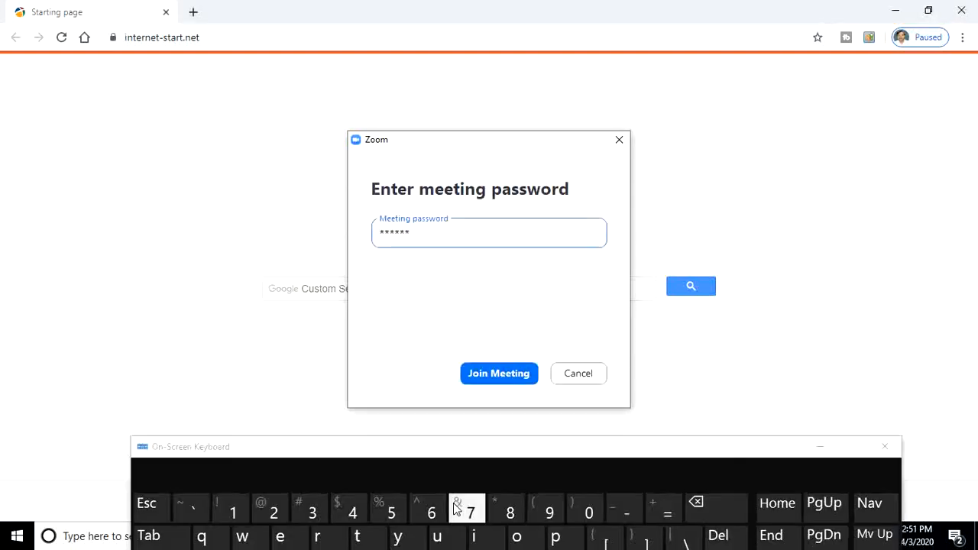
click(499, 374)
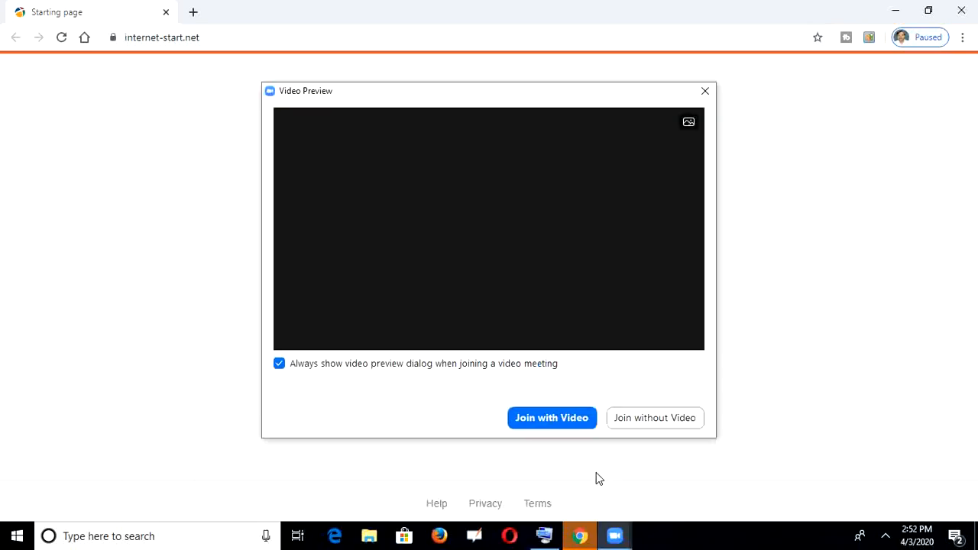
mouse_move(551, 428)
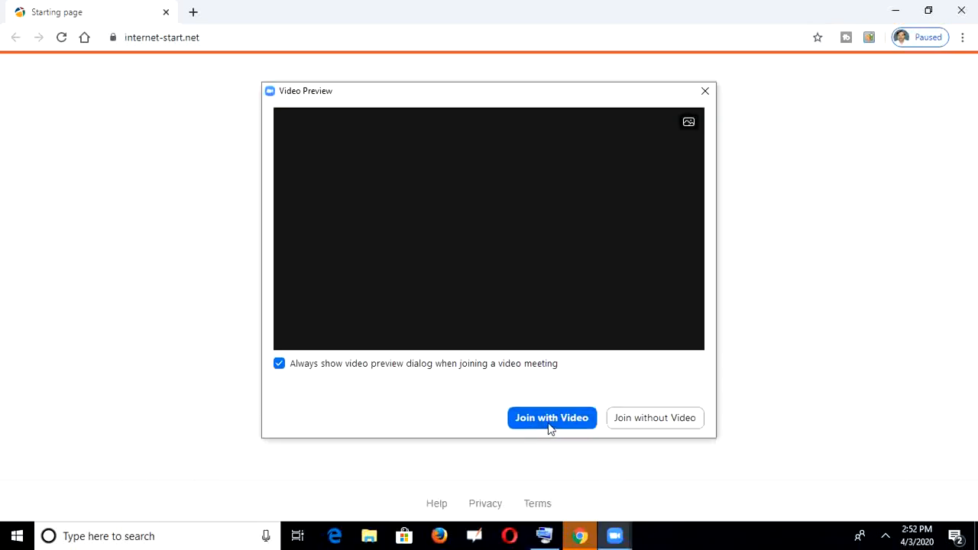
click(552, 418)
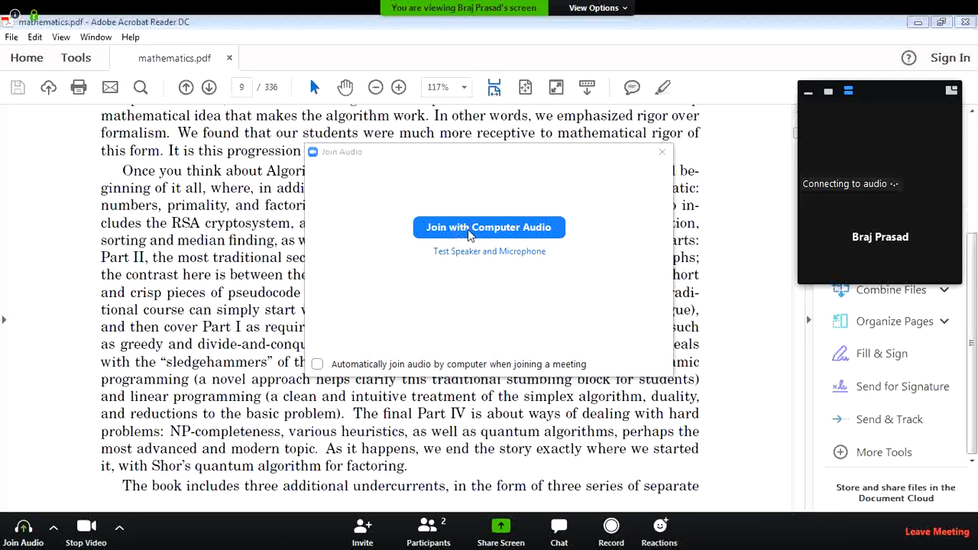
click(489, 227)
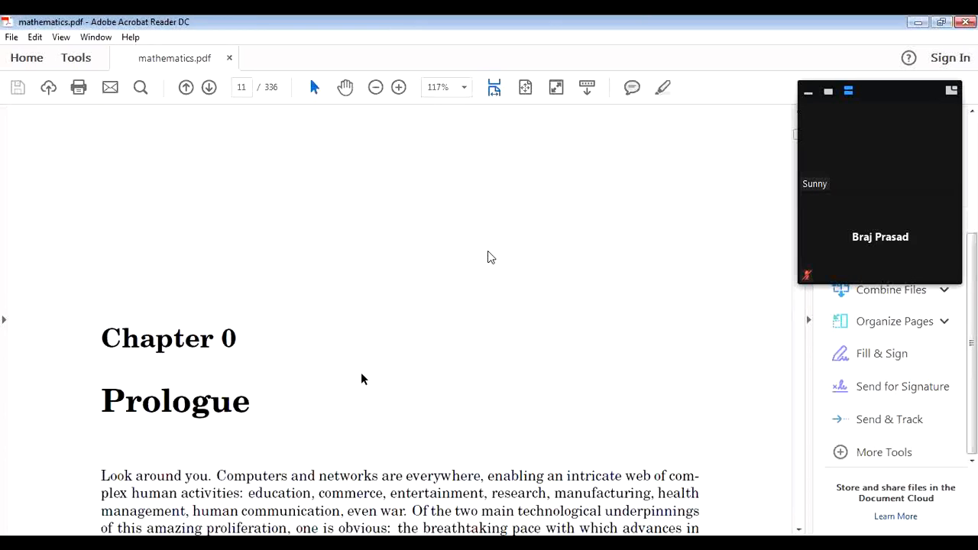
- Scroll through the host's shared PDF, then leave the meeting and confirm
scroll(down, 3)
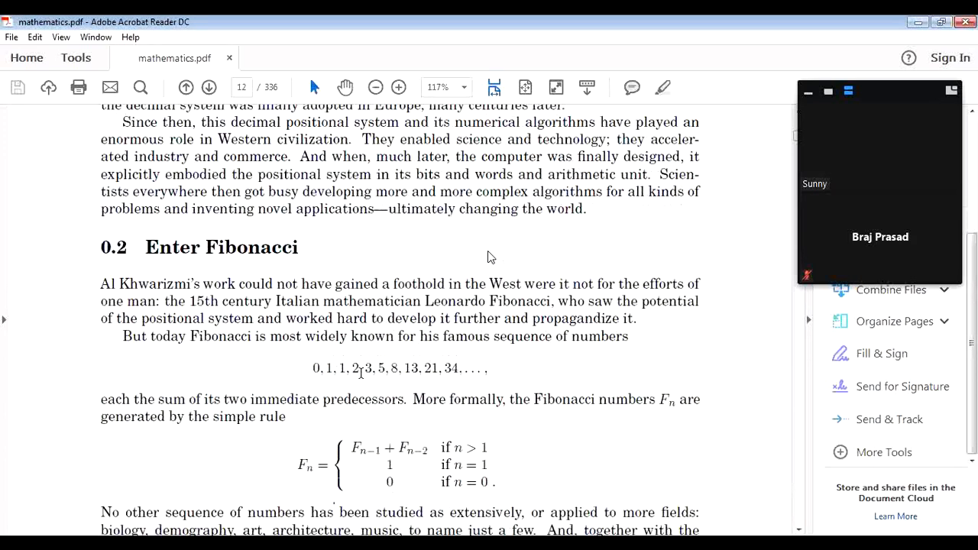
scroll(down, 3)
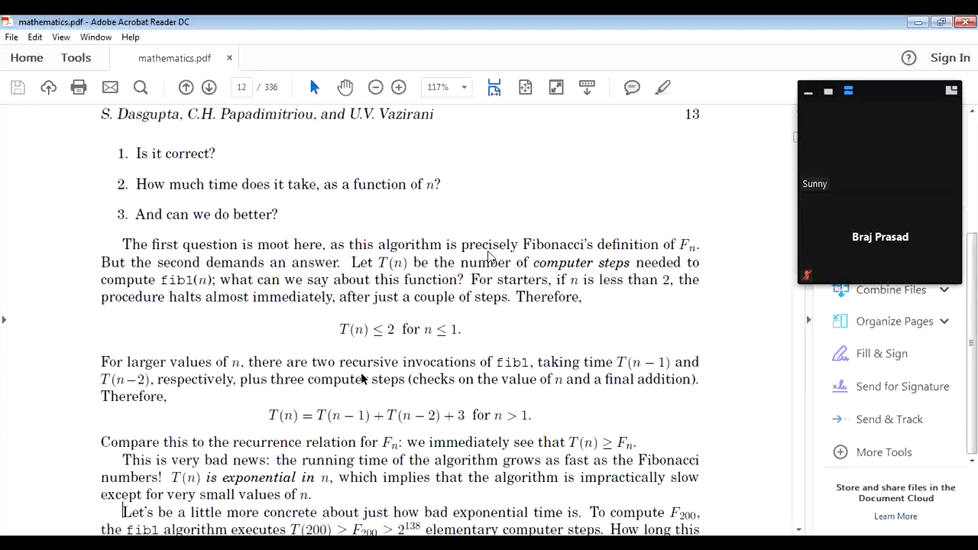
scroll(down, 3)
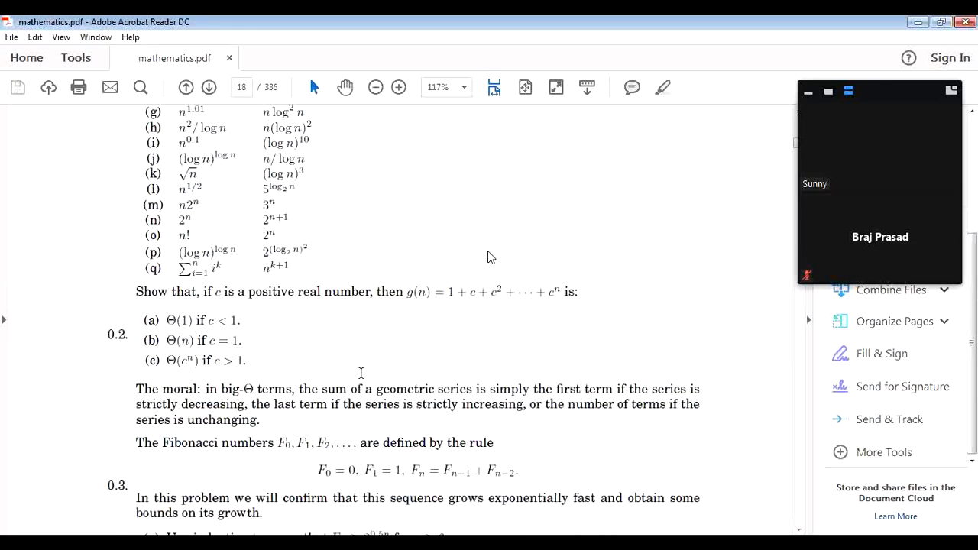
scroll(down, 3)
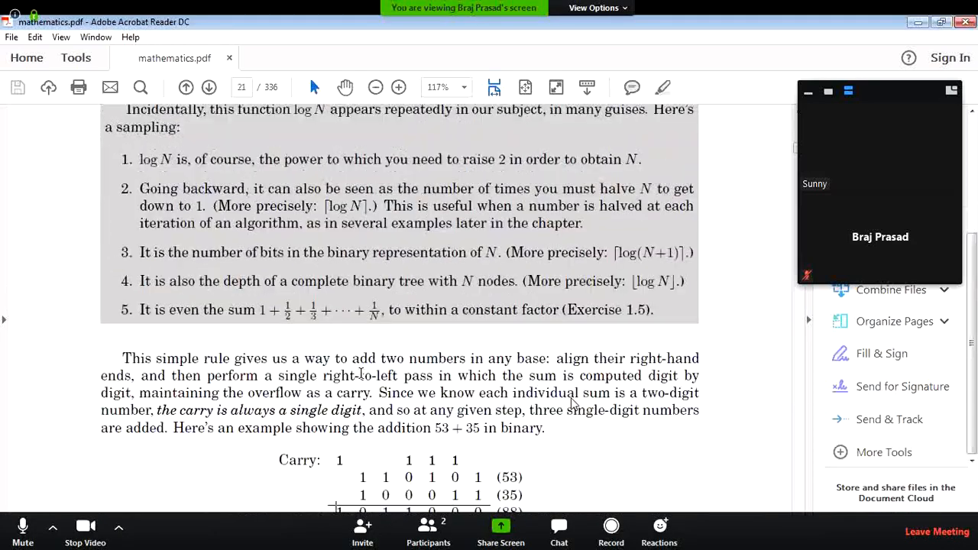
scroll(down, 3)
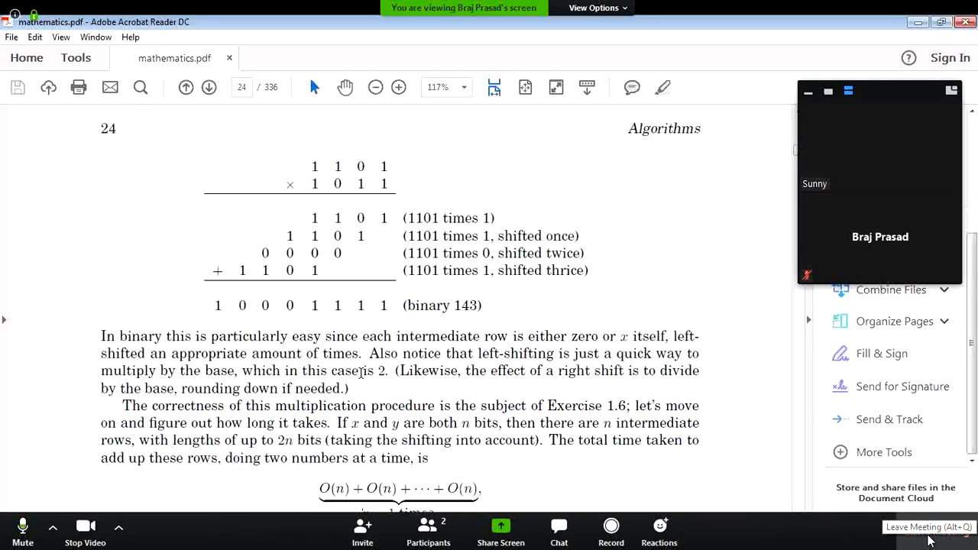
click(924, 529)
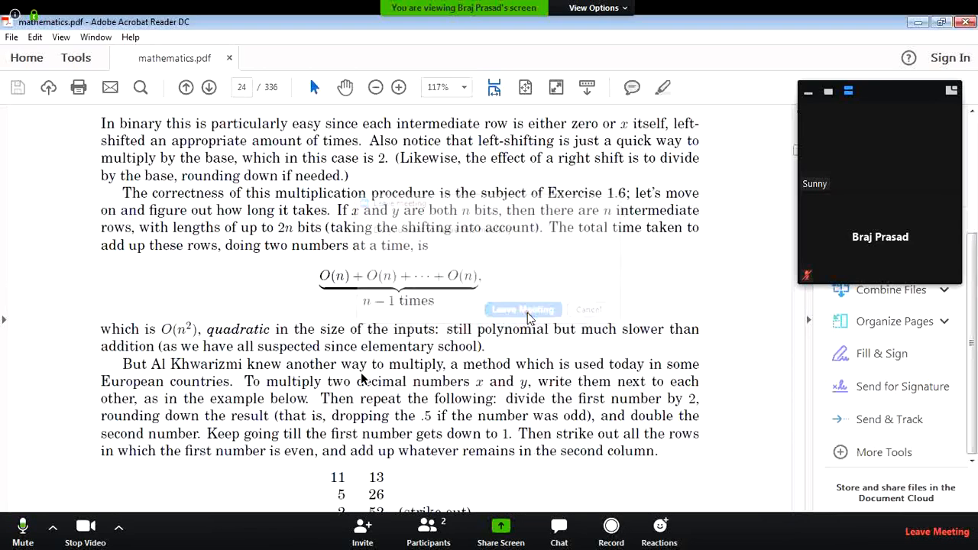
click(522, 309)
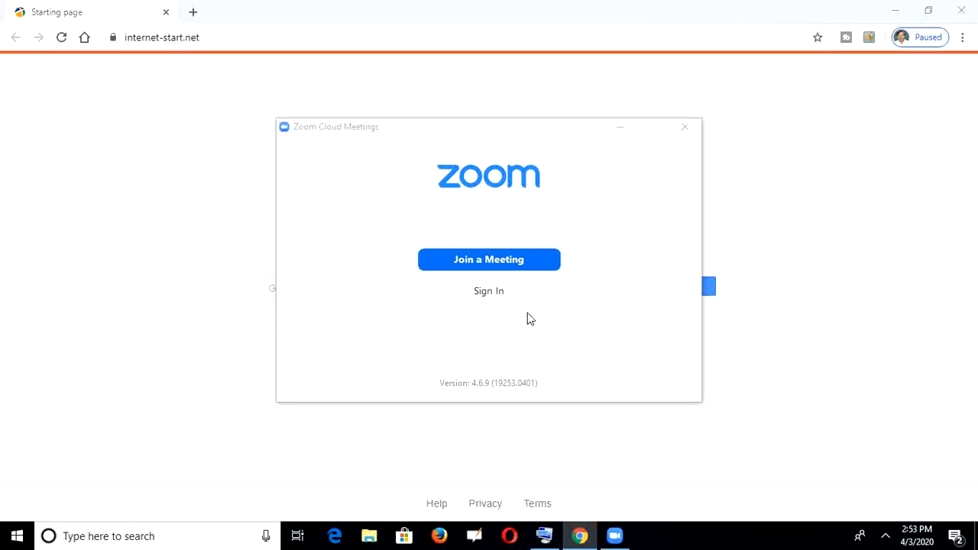